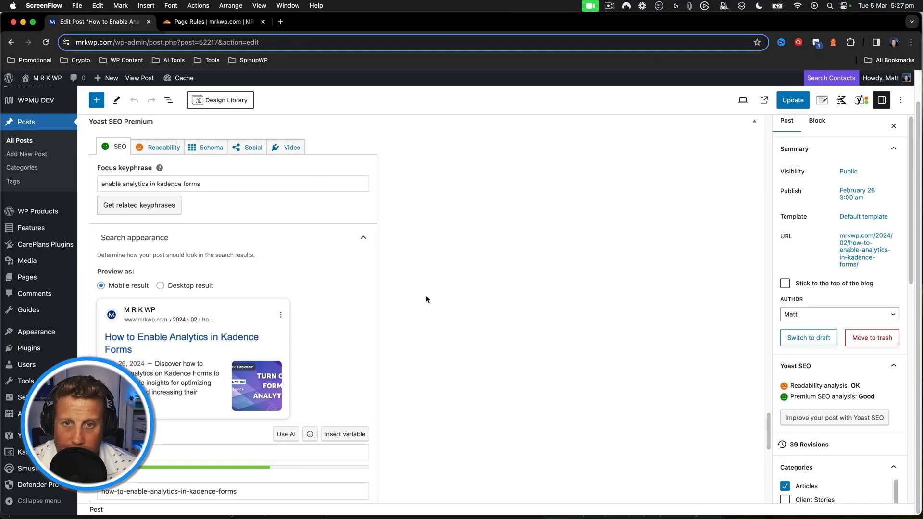
Launch Yoast's Use AI generator for the post's SEO title
scroll("down", 3)
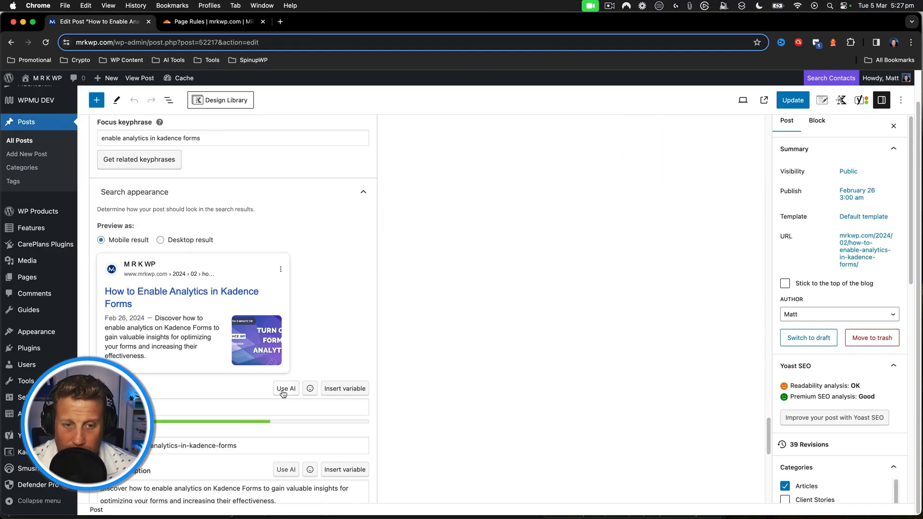
left_click(286, 389)
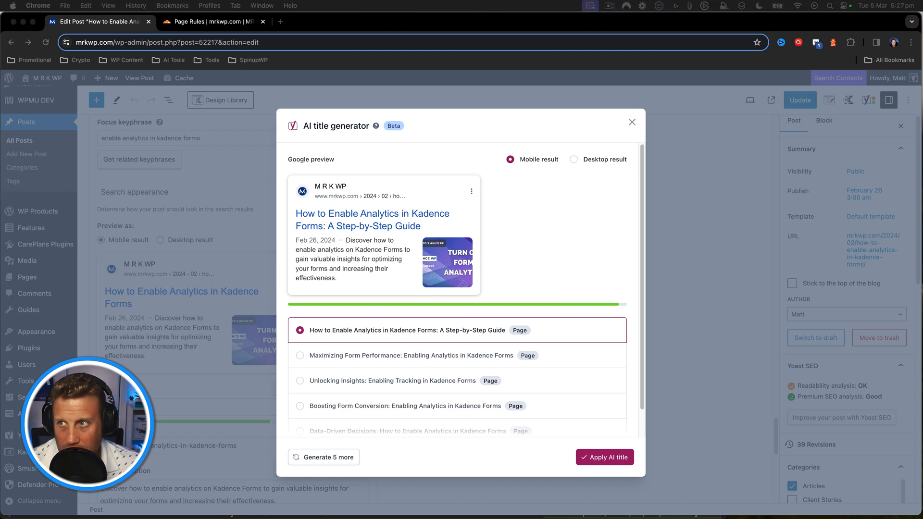
key("F12")
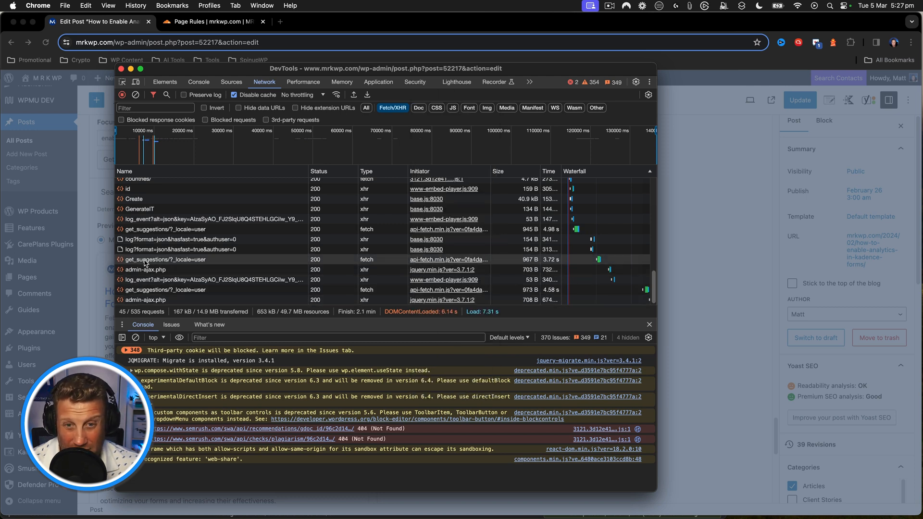
left_click(164, 259)
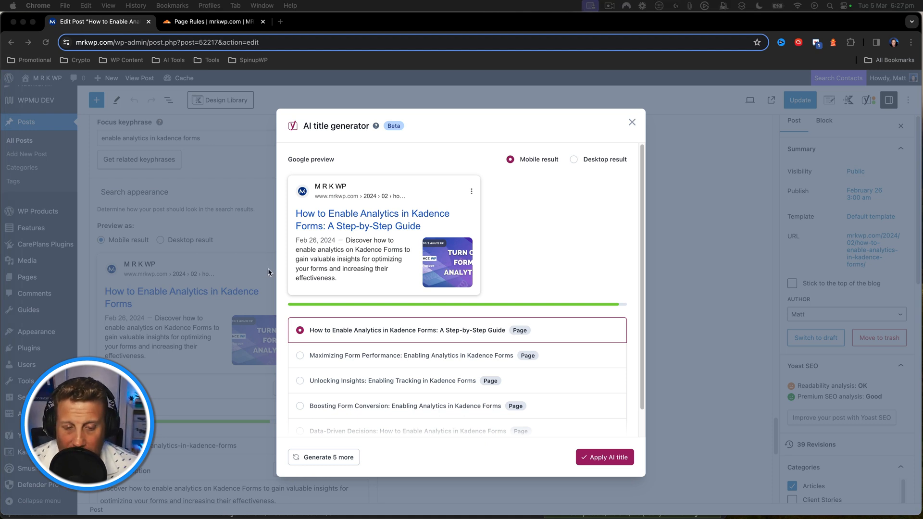
mouse_move(388, 326)
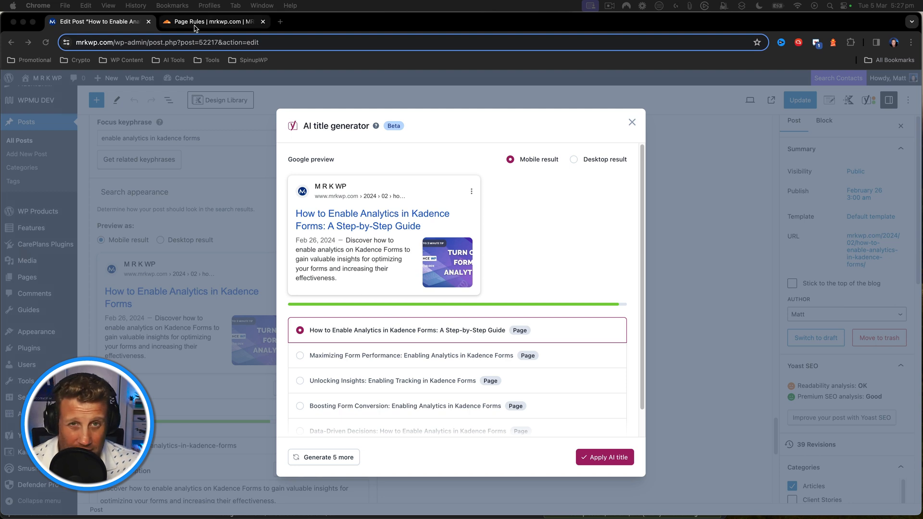
Navigate to the Page Rules area for mrkwp.com in Cloudflare
left_click(214, 22)
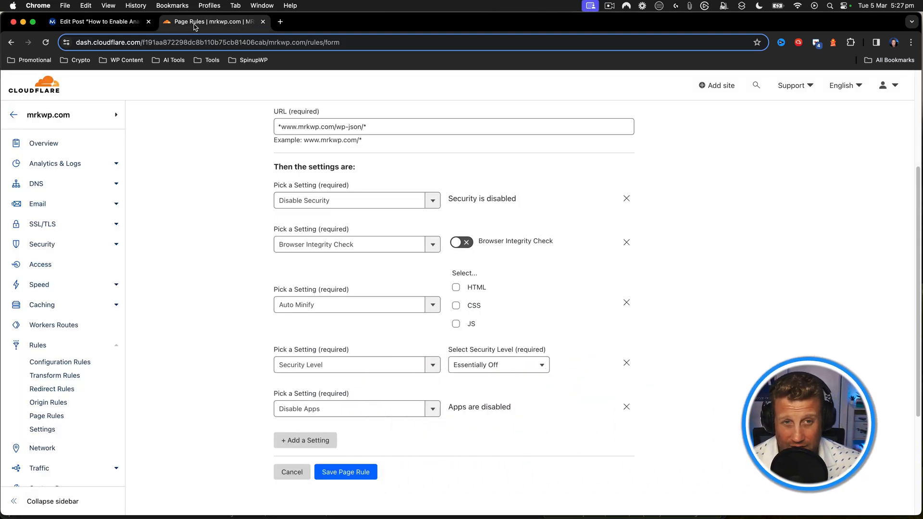
scroll("up", 3)
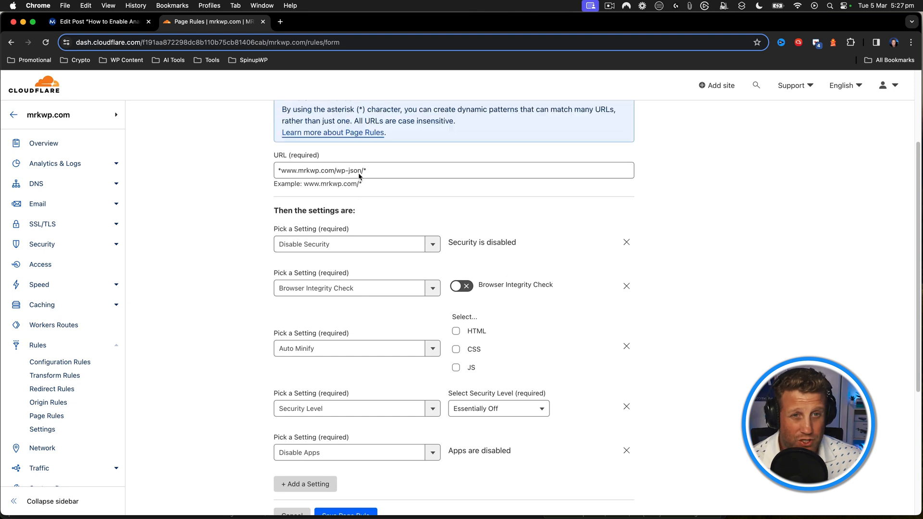
left_click(38, 345)
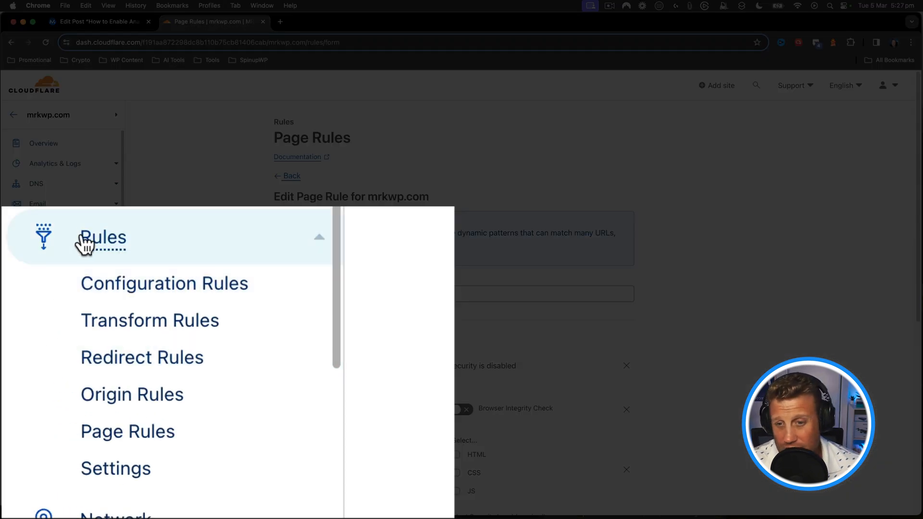
mouse_move(127, 431)
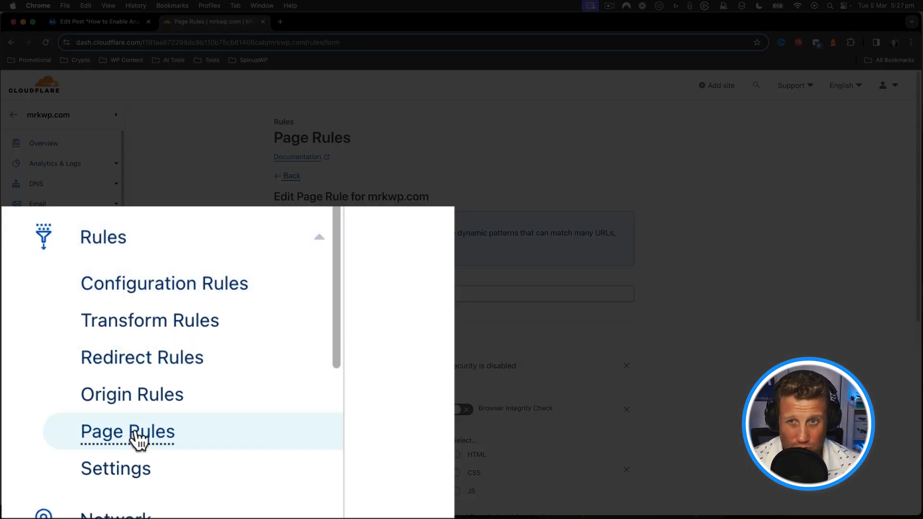
left_click(127, 432)
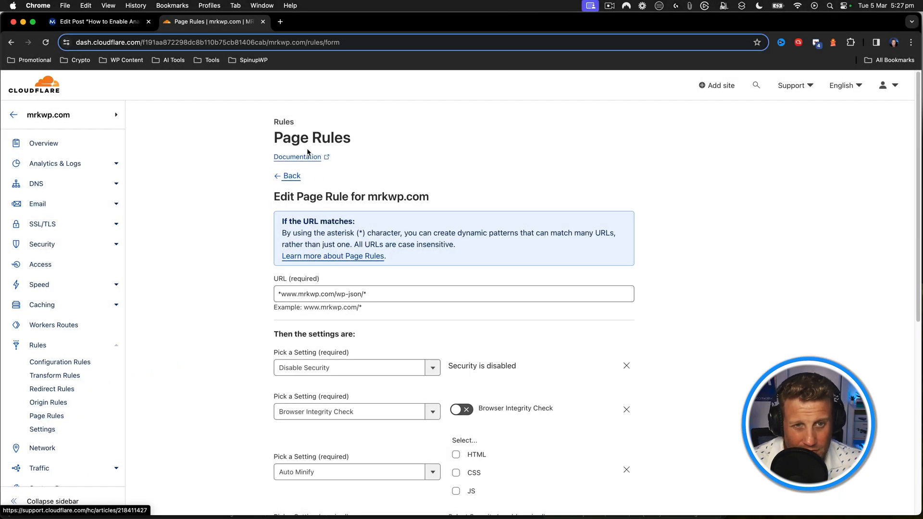
scroll("down", 3)
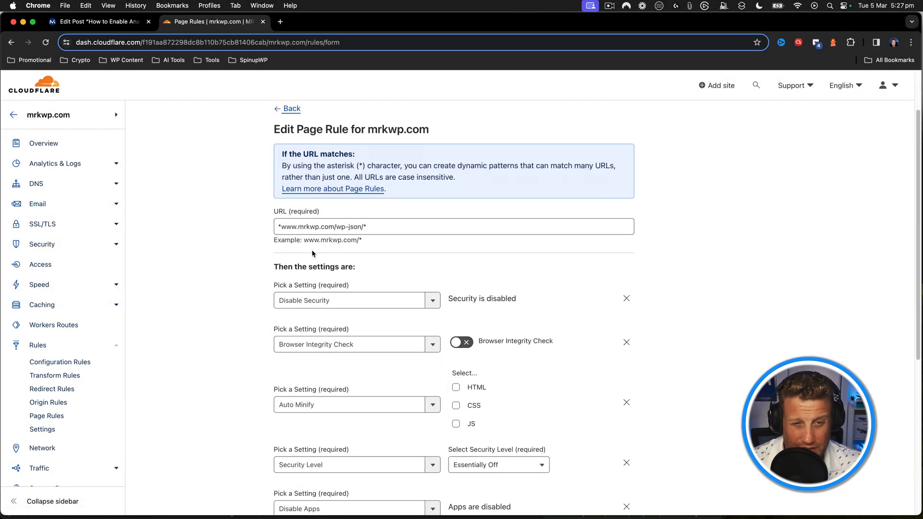
left_click(359, 227)
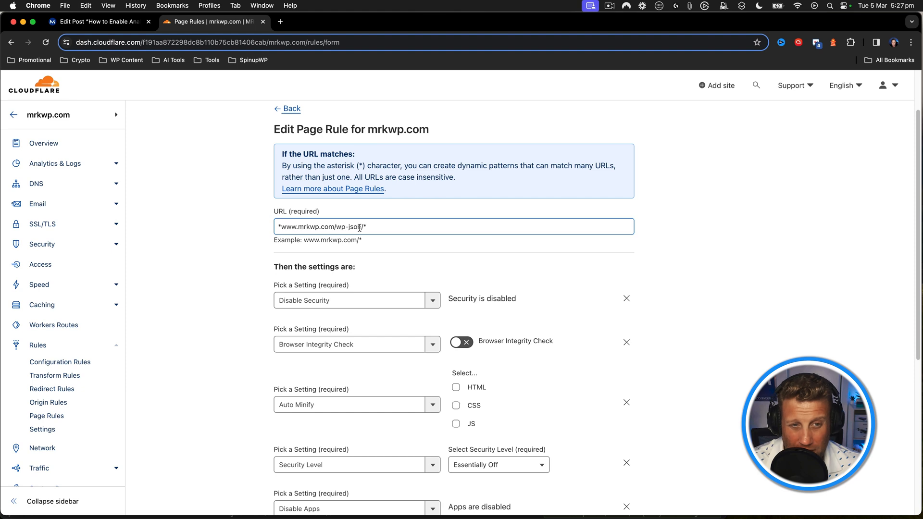
scroll("down", 3)
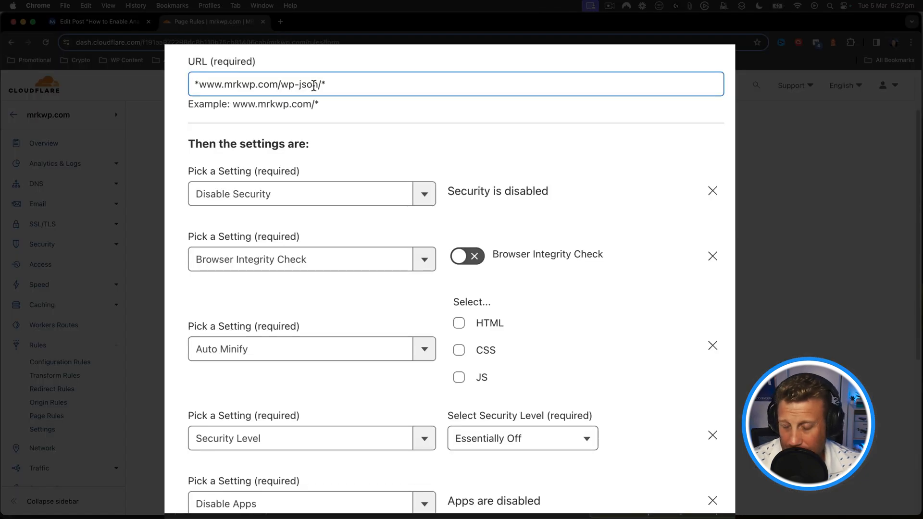
scroll("down", 3)
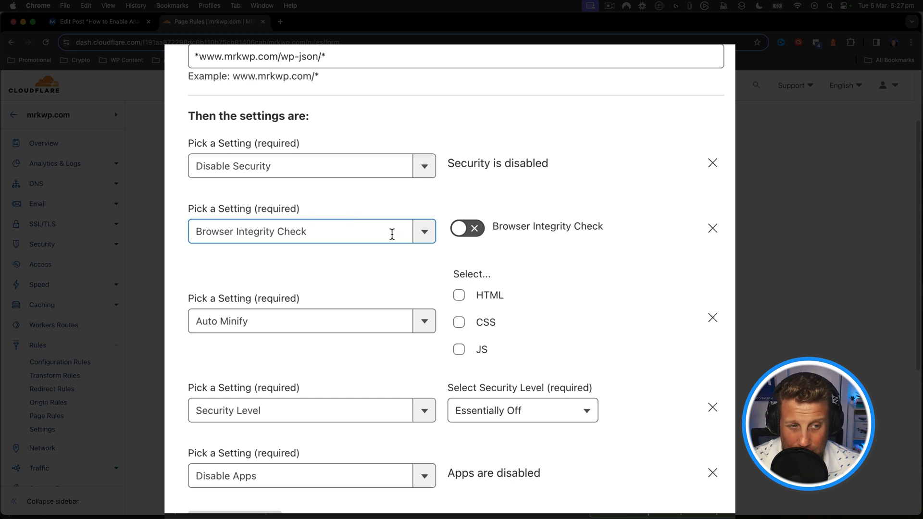
scroll("down", 3)
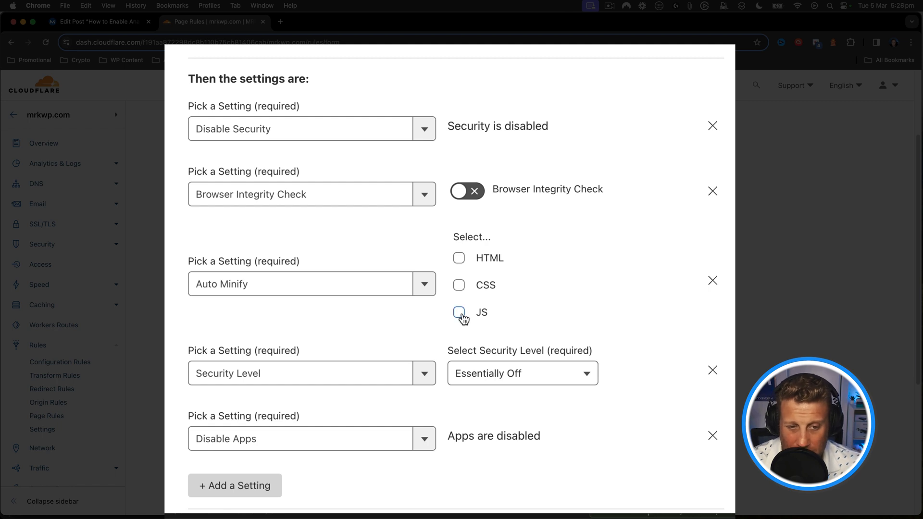
scroll("down", 3)
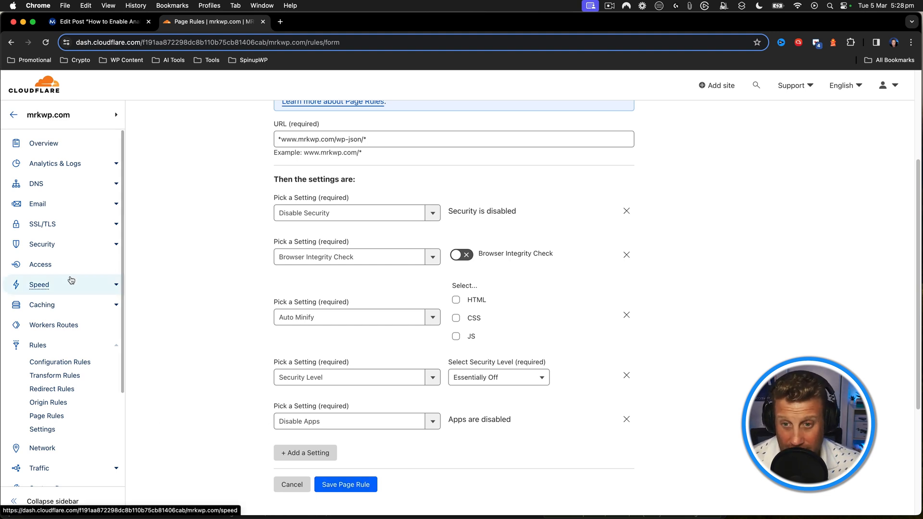
Turn Bot Fight Mode off on the Security > Bots page
left_click(42, 243)
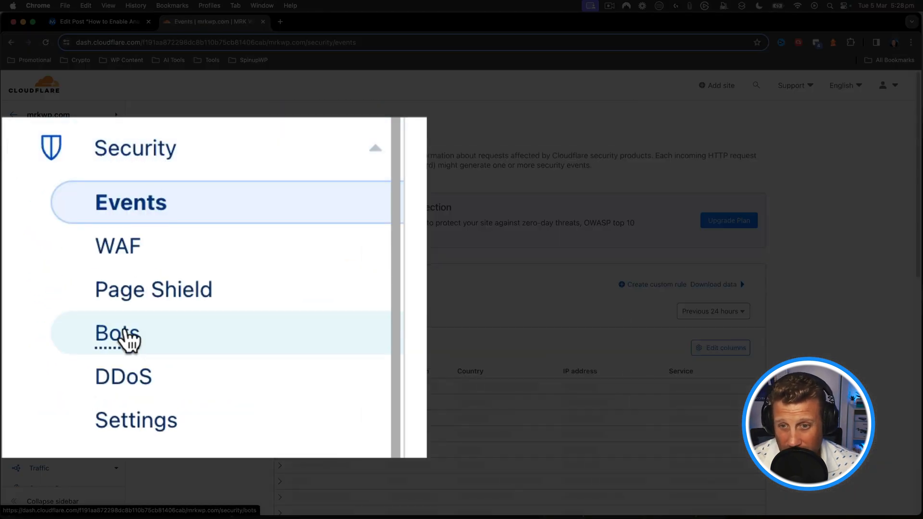
left_click(117, 332)
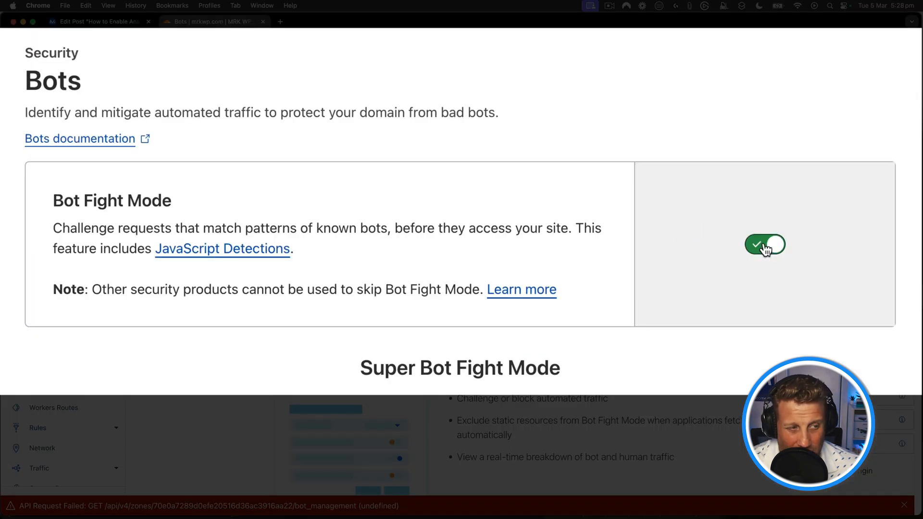
left_click(764, 244)
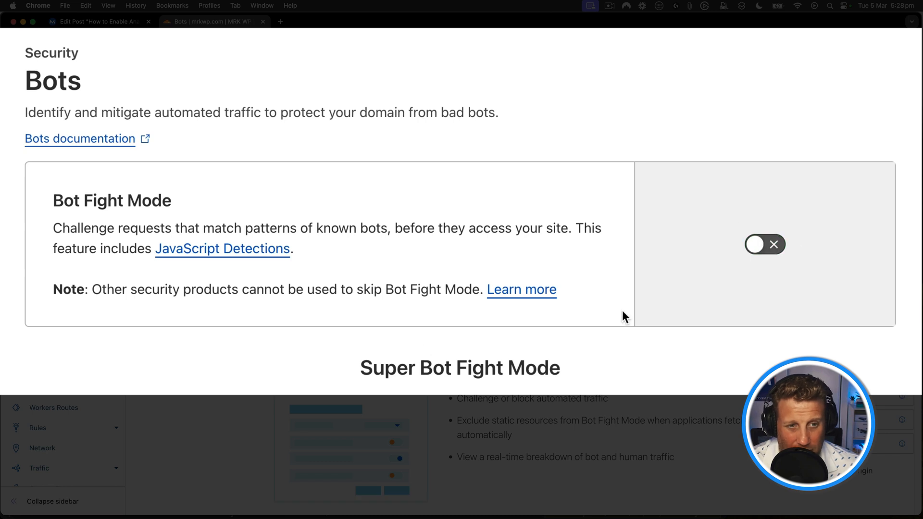
mouse_move(744, 259)
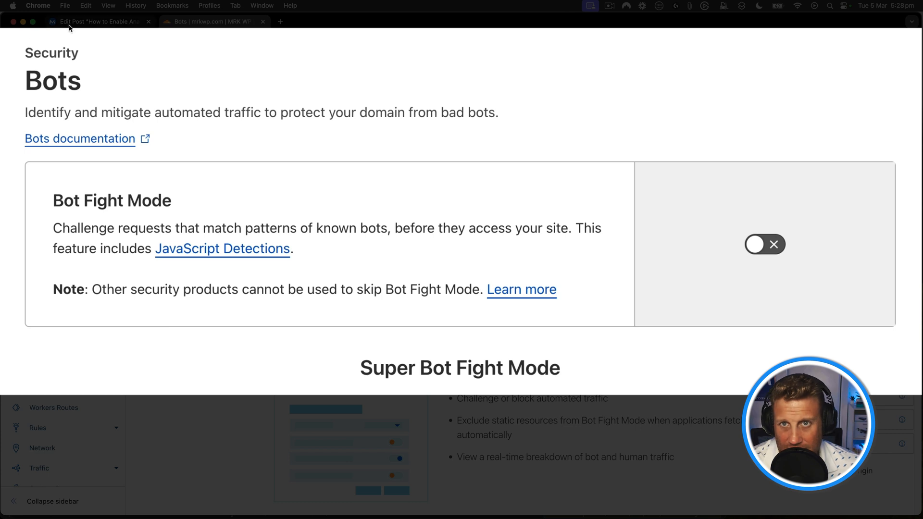
After checking the WordPress tab, switch Bot Fight Mode back on
left_click(100, 21)
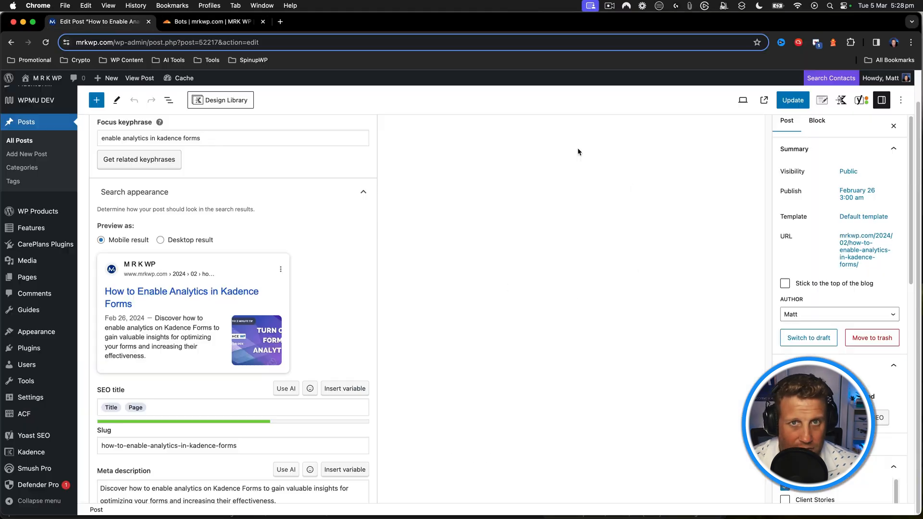
left_click(211, 21)
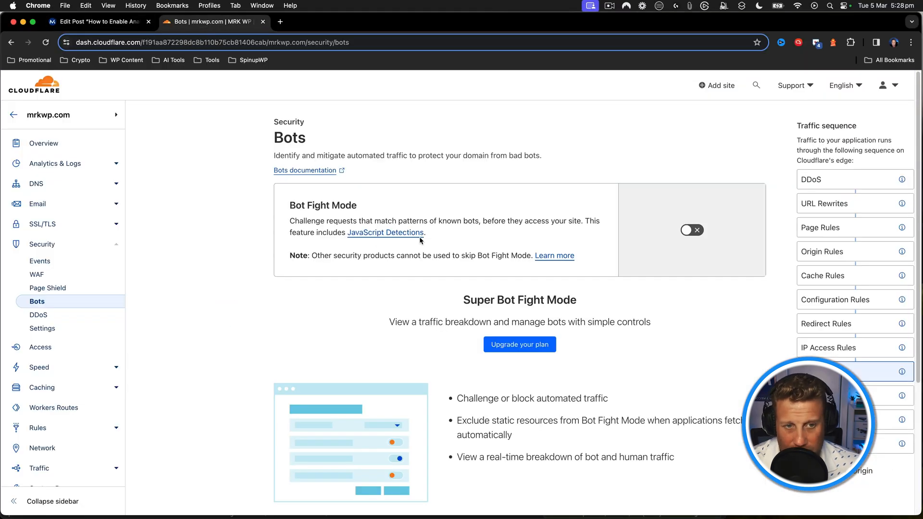
left_click(691, 229)
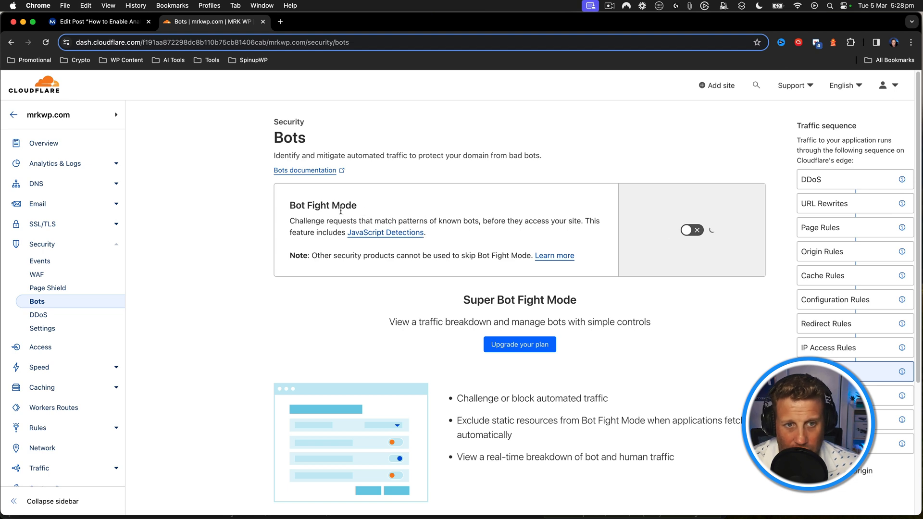
left_click(691, 230)
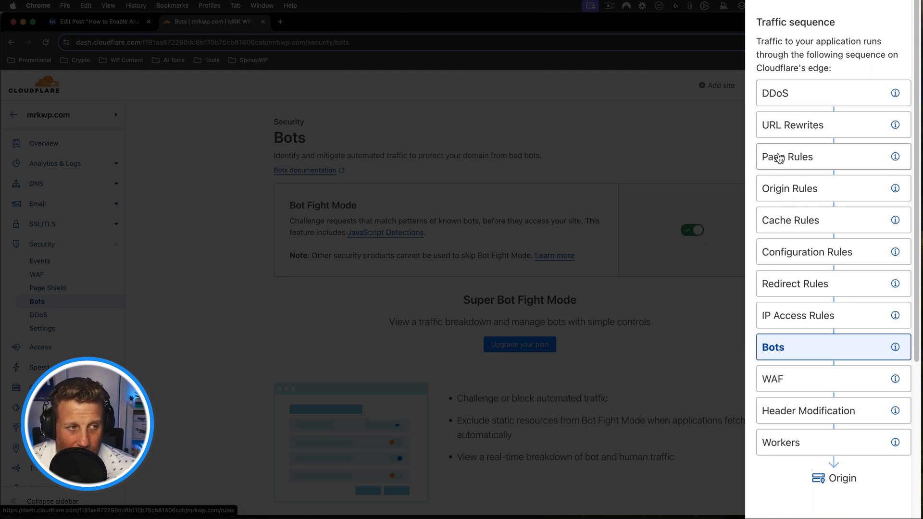
mouse_move(790, 158)
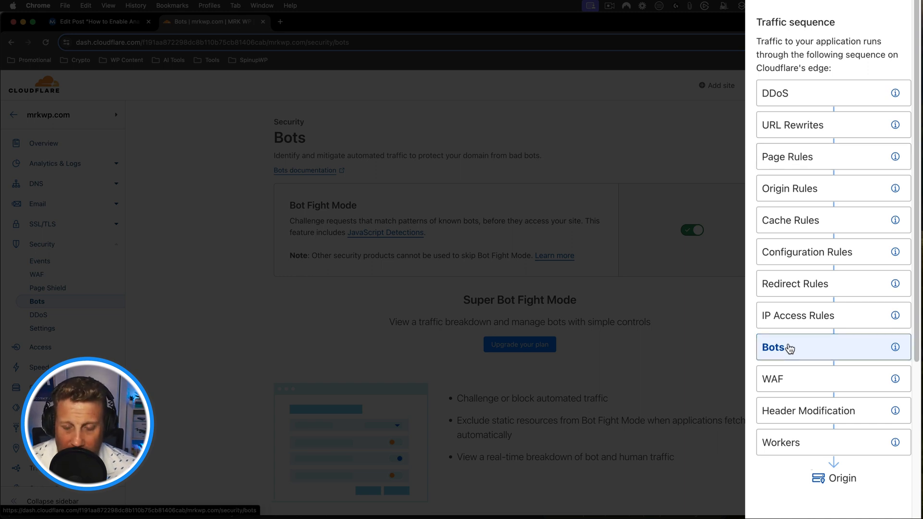
mouse_move(788, 339)
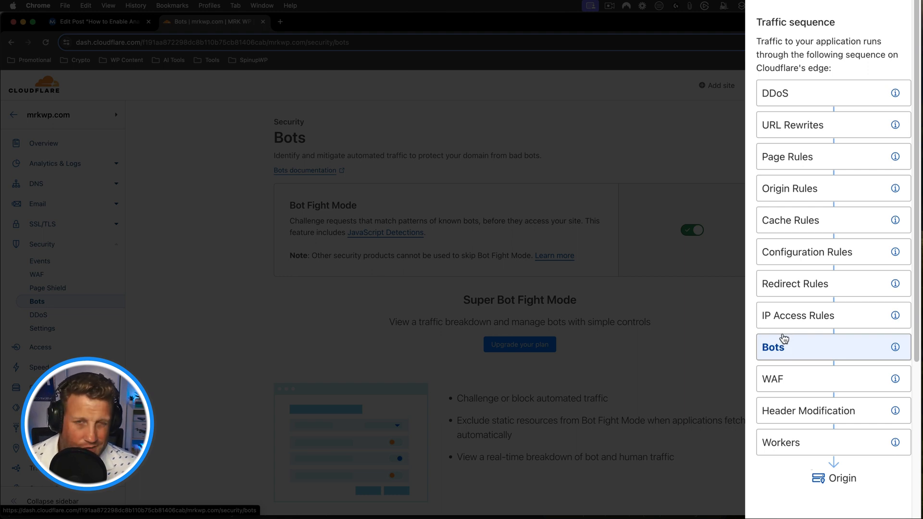
mouse_move(246, 198)
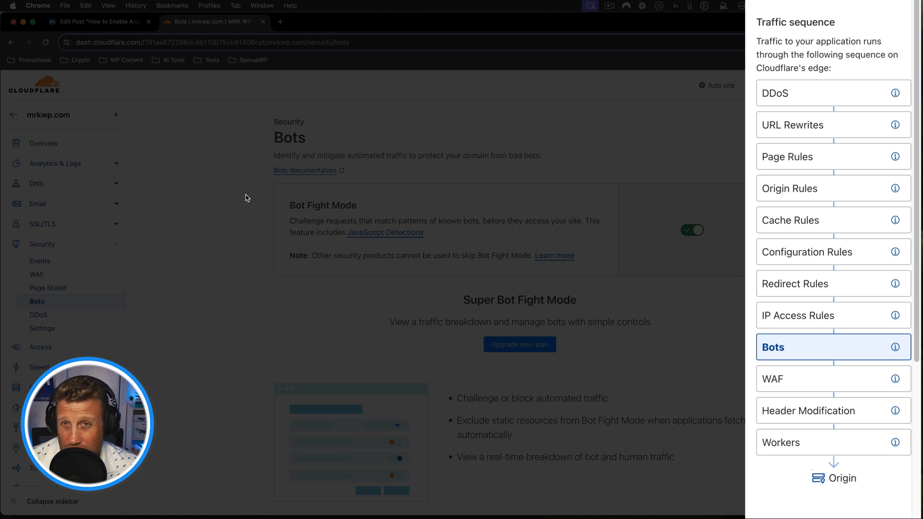